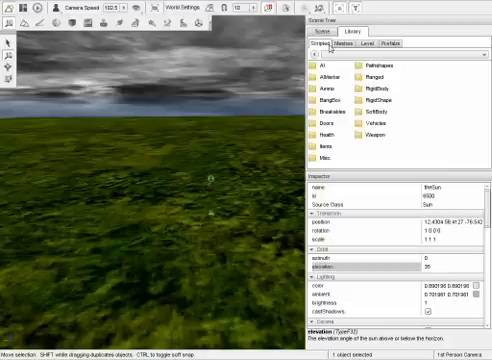
# - Open an art folder in the Library panel to view the models inside it
pyautogui.click(352, 36)
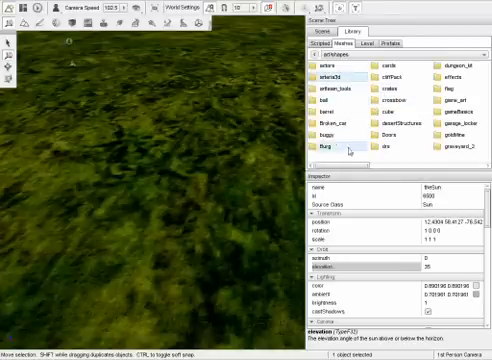
# - Scroll the Library to the sword shape and place it as a TSStatic above the terrain
pyautogui.hscroll(3)
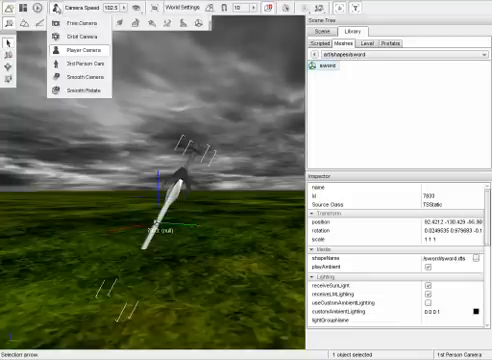
# - Switch the viewport camera mode from the Camera menu before returning to the art folders
pyautogui.click(72, 24)
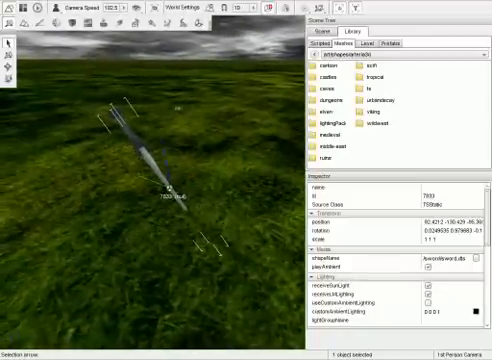
pyautogui.moveTo(208, 150)
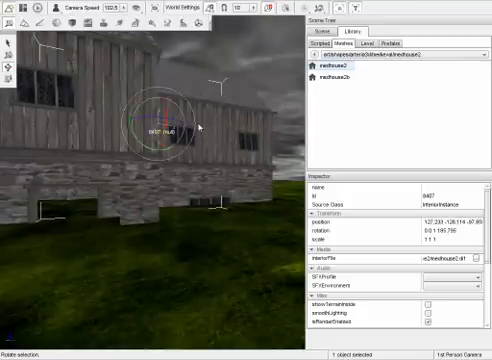
# - Place a wooden medieval house shape from the Library onto the grassy terrain
pyautogui.click(48, 14)
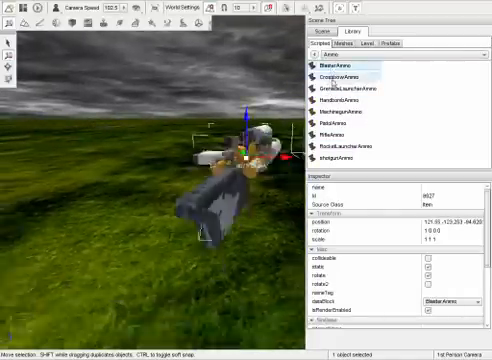
# - Drop an AI marker from the scripted objects onto the terrain and select it
pyautogui.click(344, 76)
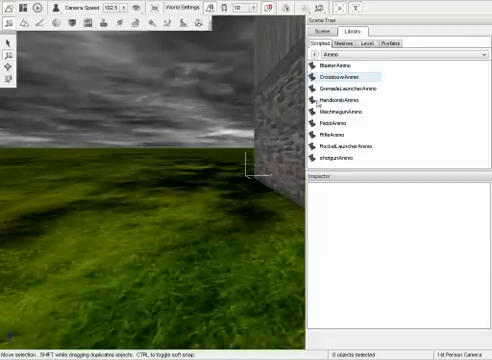
pyautogui.click(340, 84)
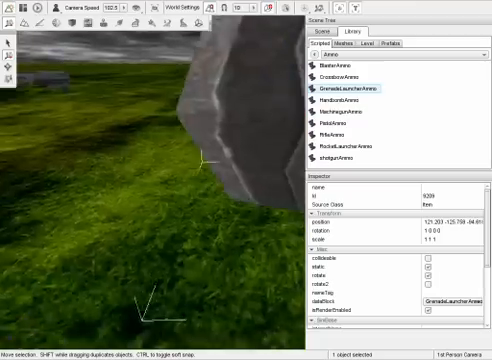
pyautogui.click(344, 104)
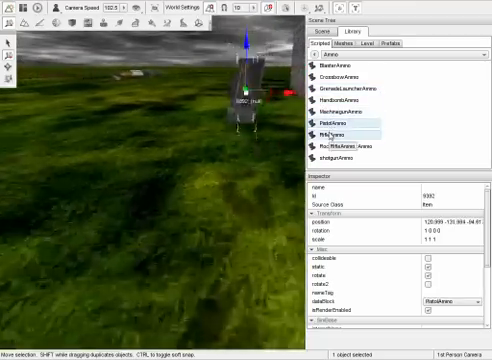
pyautogui.click(344, 152)
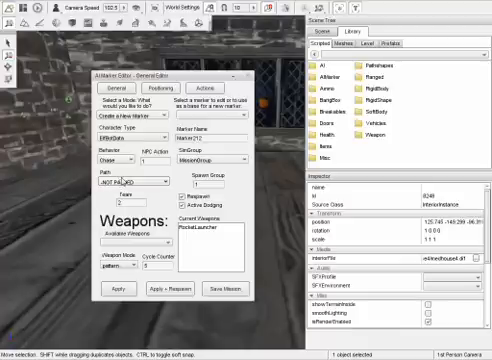
# - Add another weapon from the dropdown to the bot's Current Weapons list
pyautogui.click(128, 158)
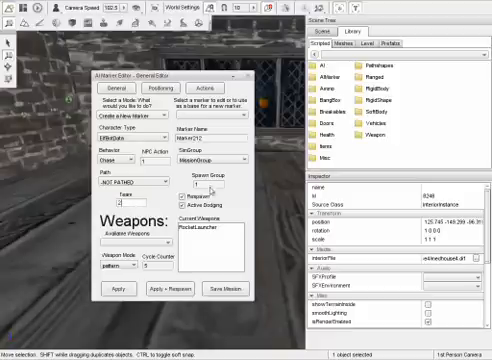
pyautogui.click(190, 196)
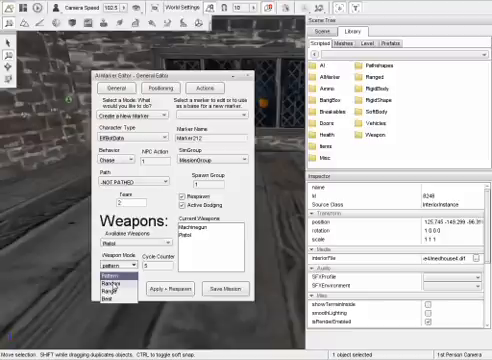
pyautogui.click(110, 288)
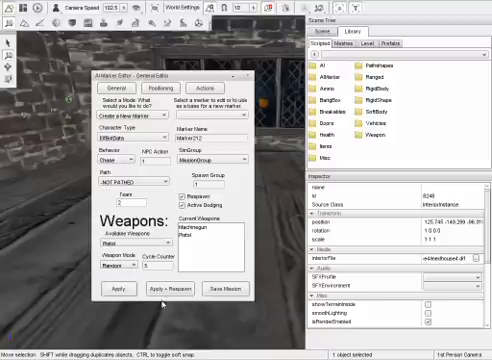
pyautogui.click(164, 88)
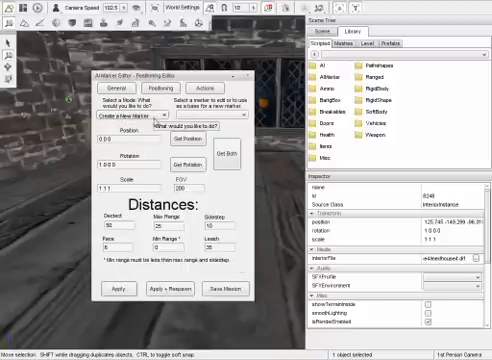